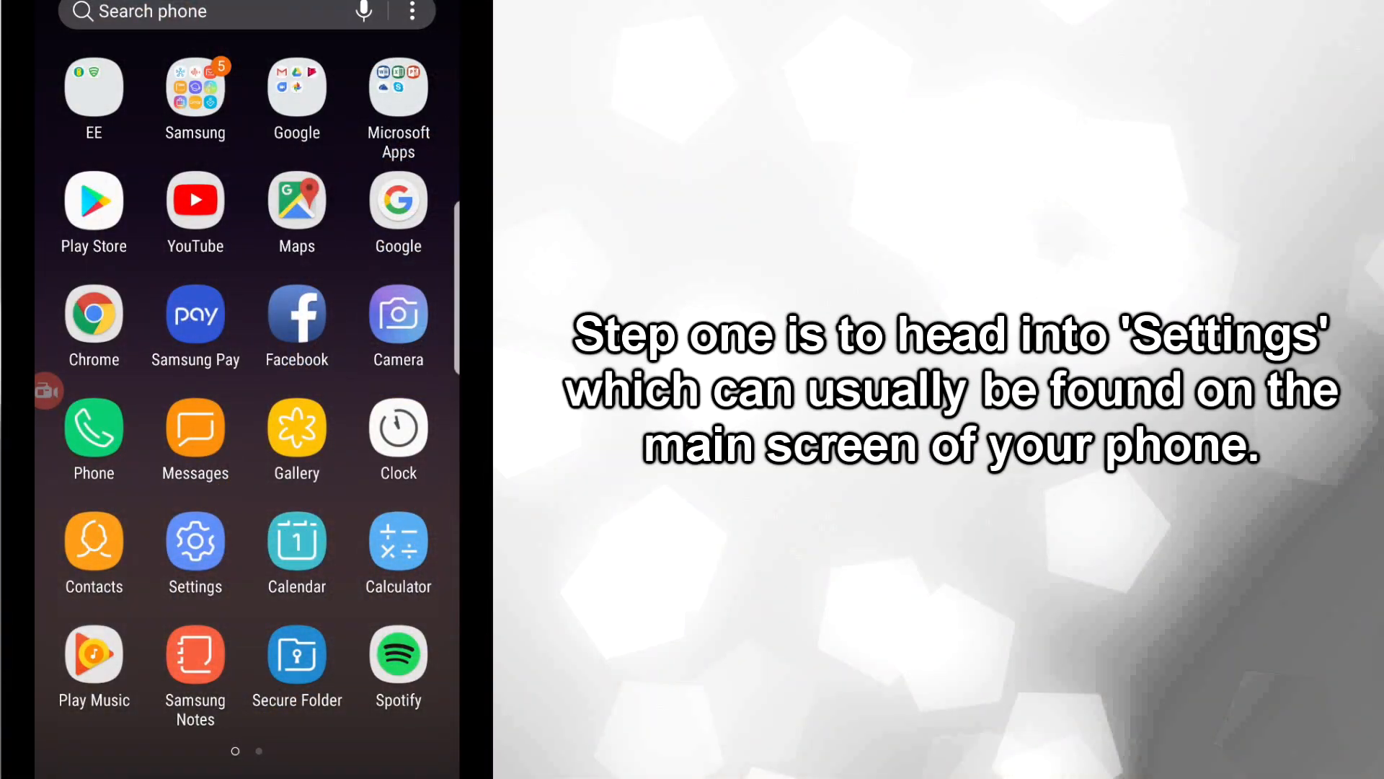
Step: Switch Bluetooth on under Settings > Connections and go to the Bluetooth device screen
click(194, 541)
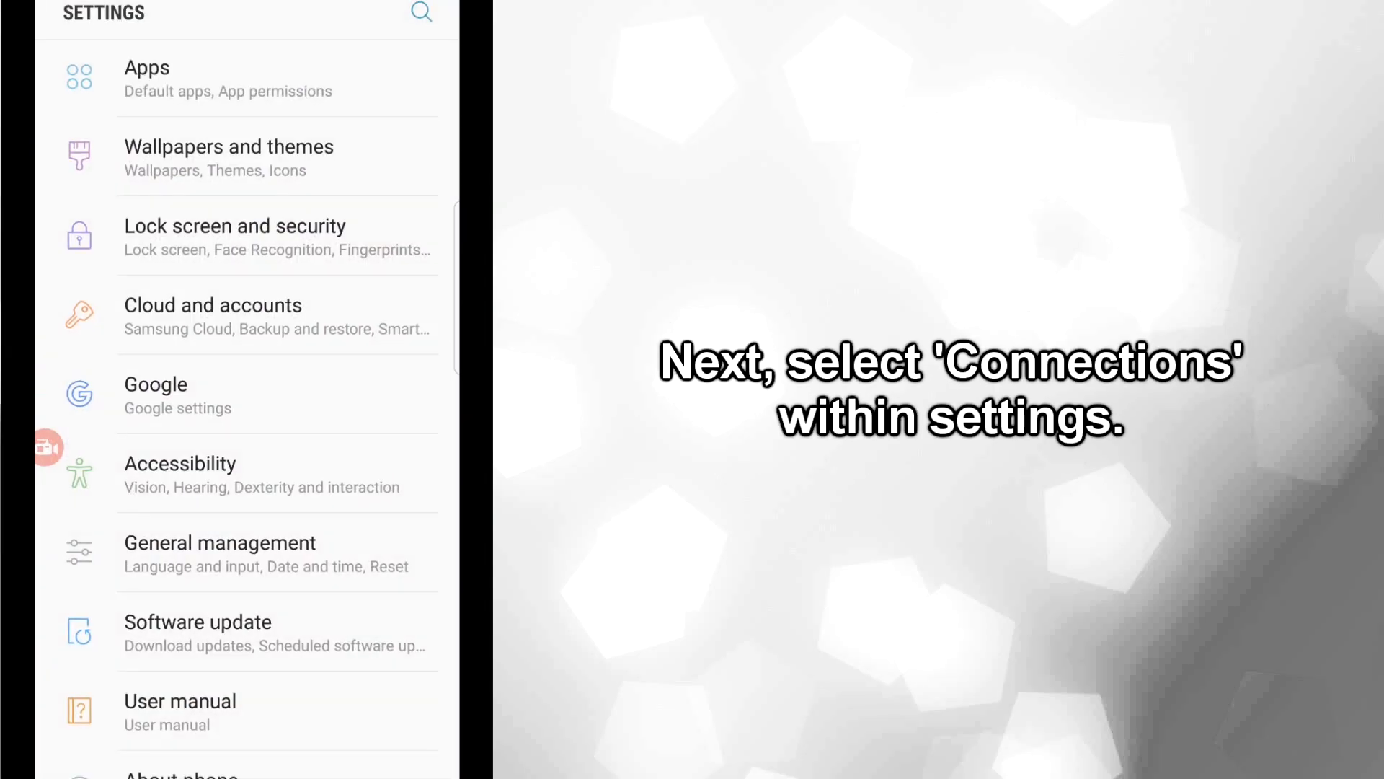
scroll(up, 3)
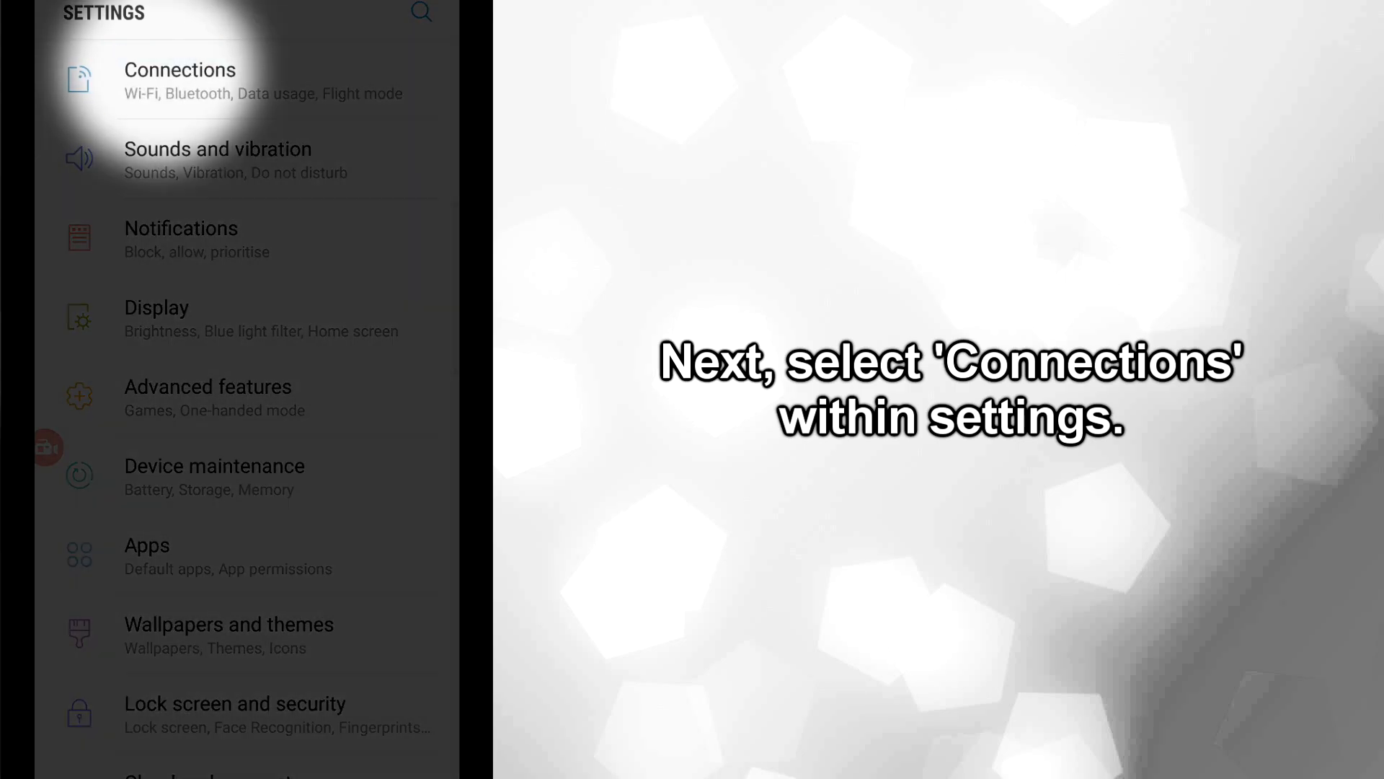
click(181, 81)
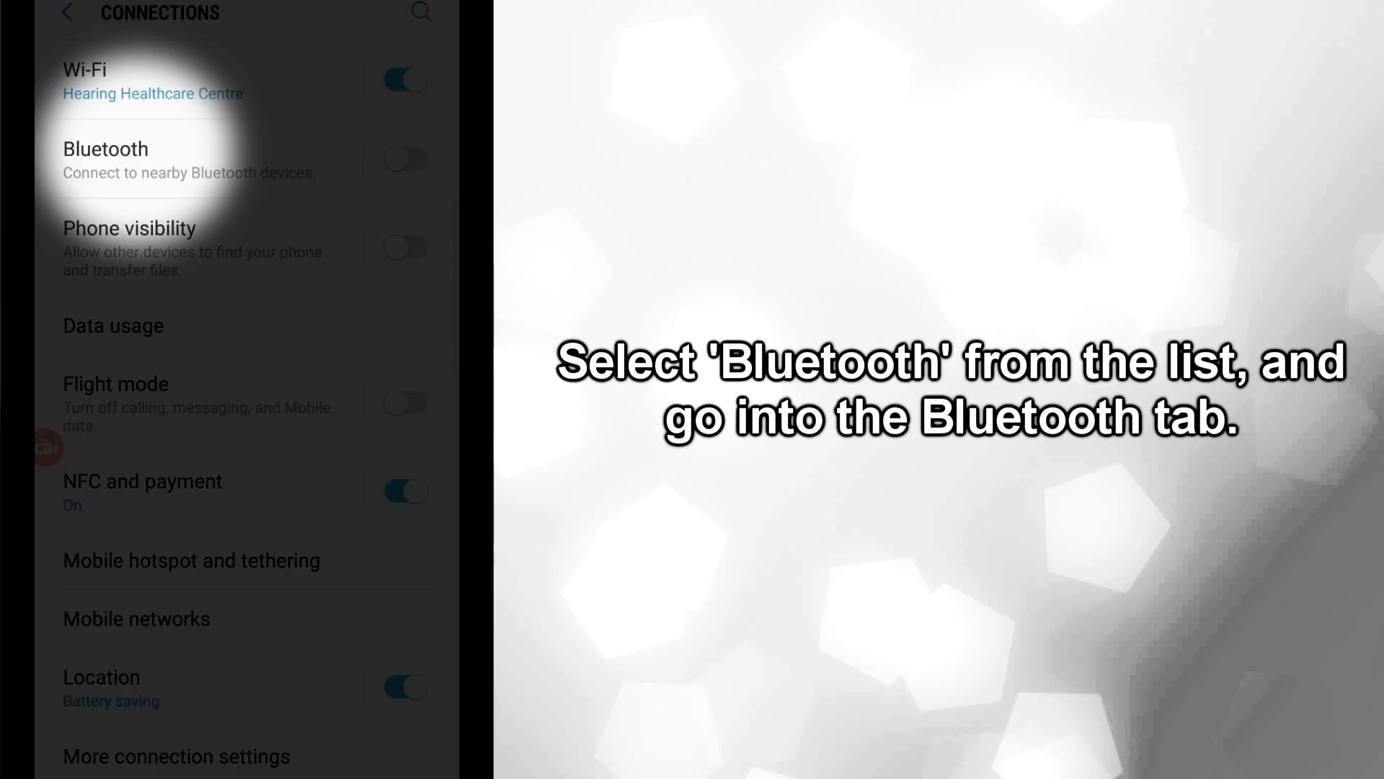
click(403, 160)
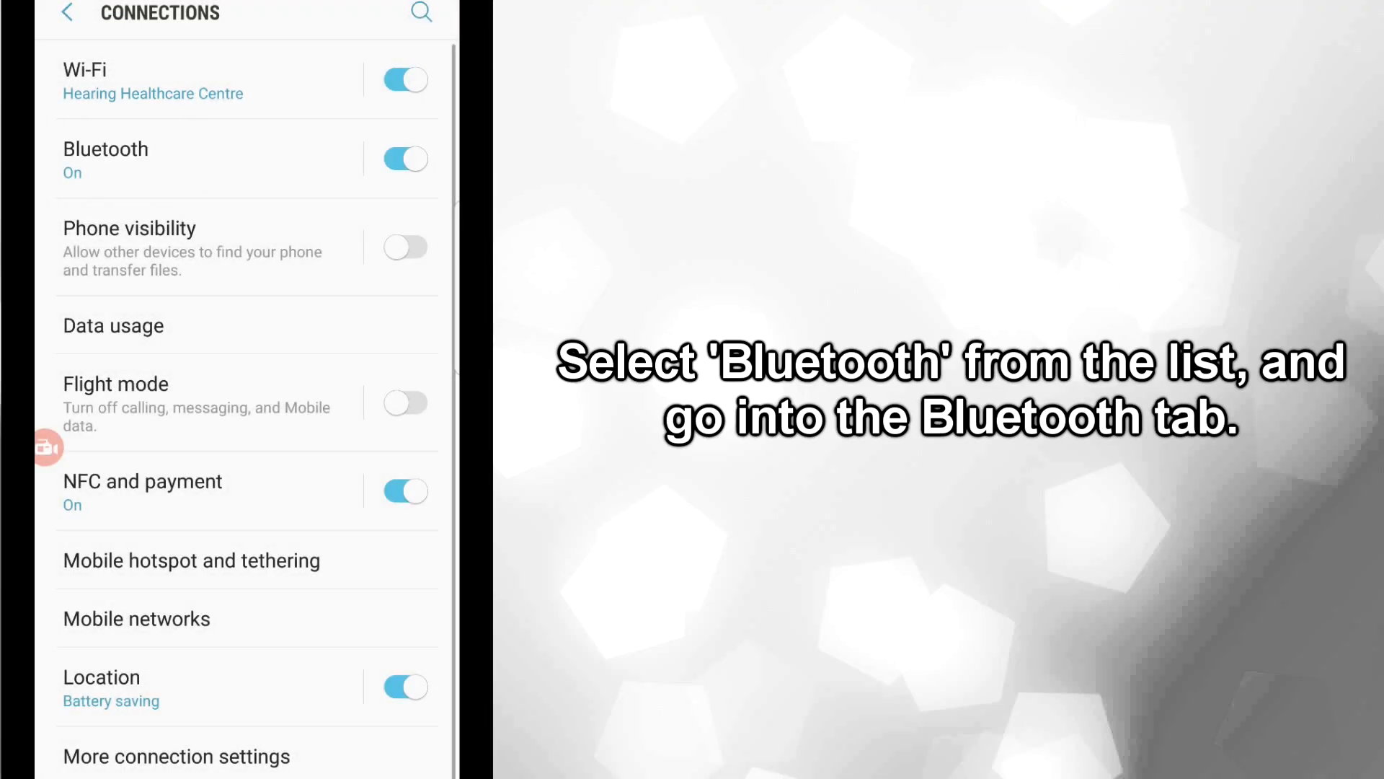
click(106, 149)
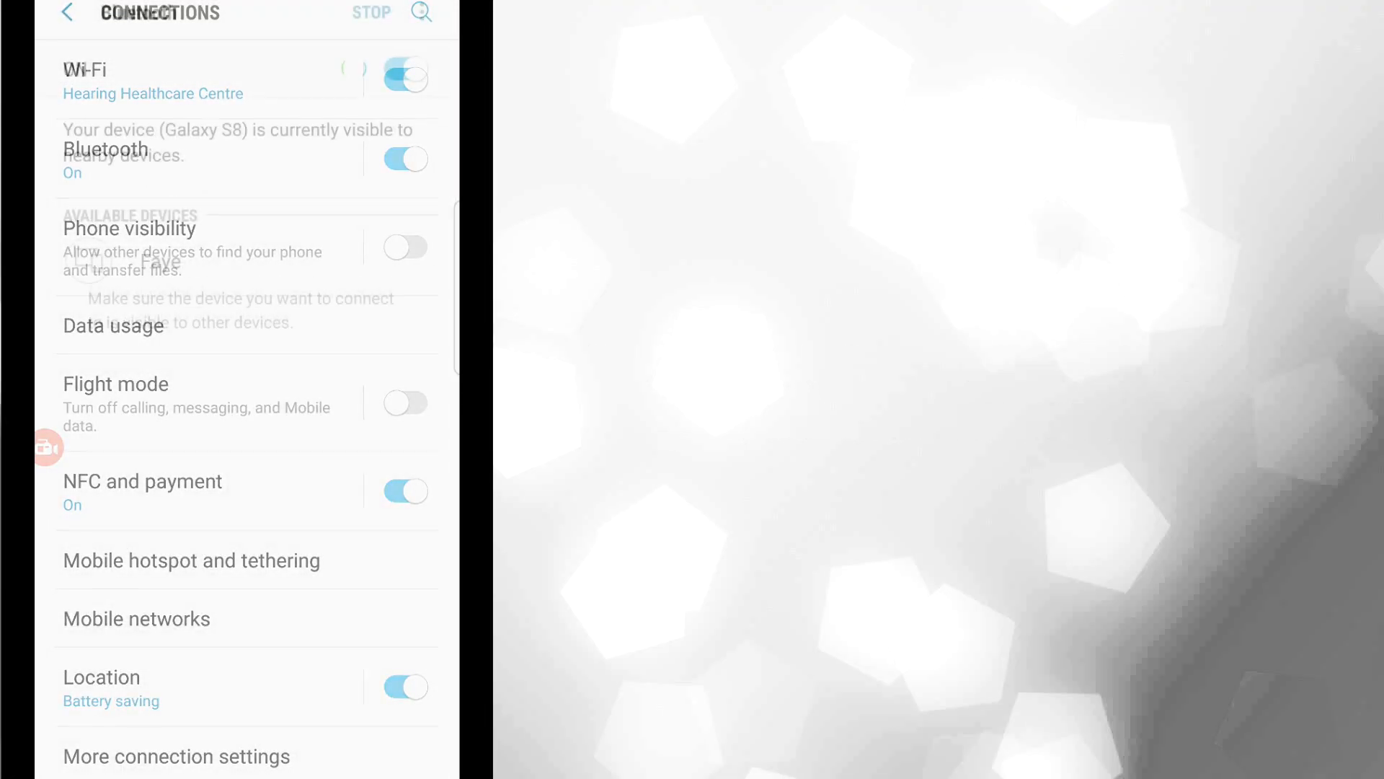
Step: Pair the hearing aid 'Faye' from Available Devices and confirm so it appears under Paired Devices
click(108, 148)
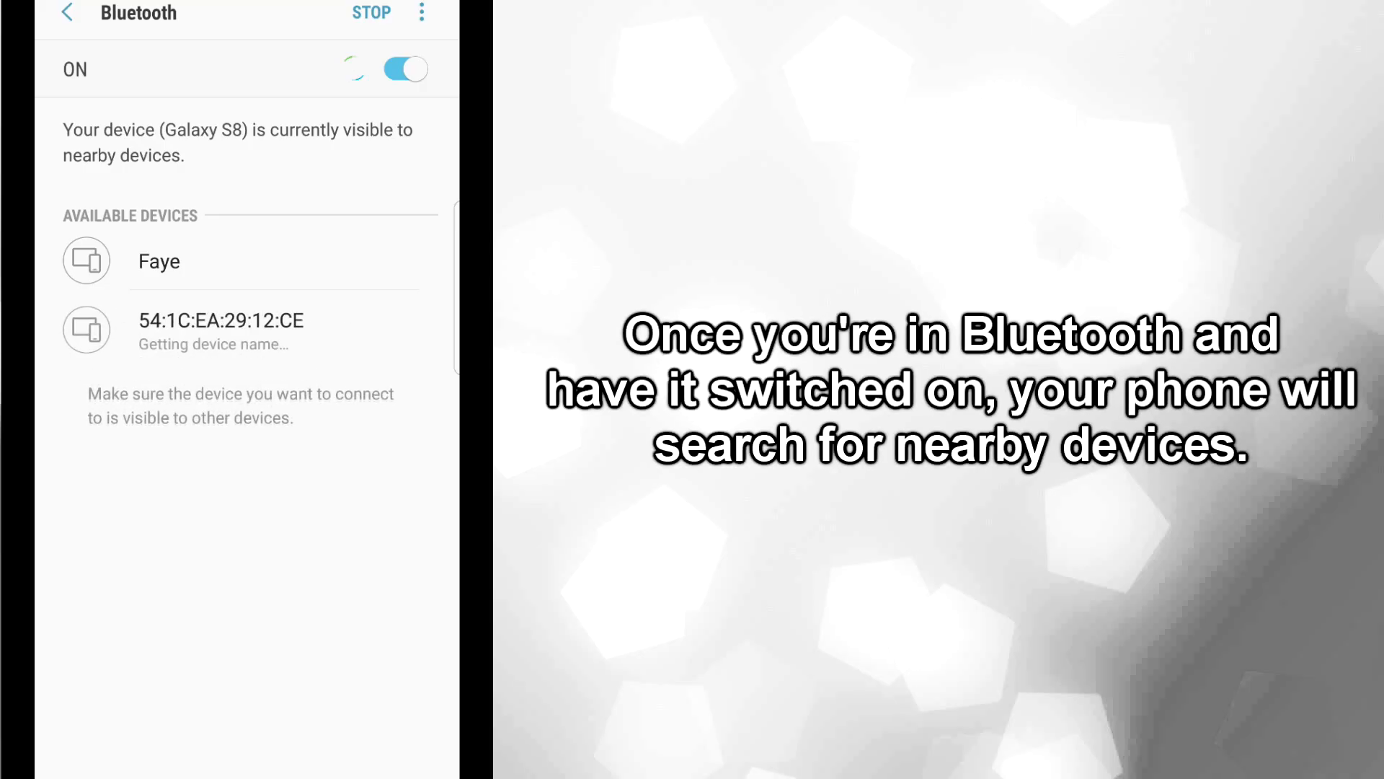
click(158, 261)
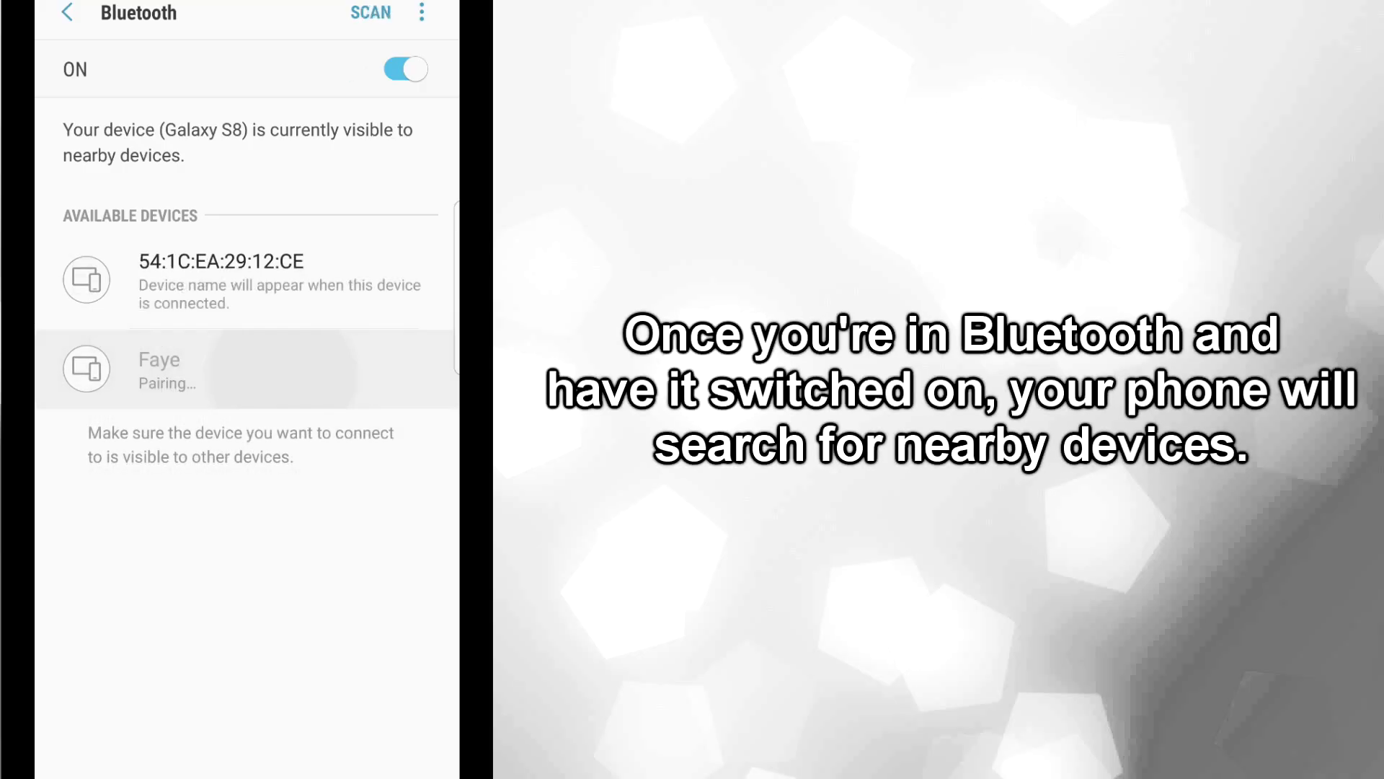
click(158, 369)
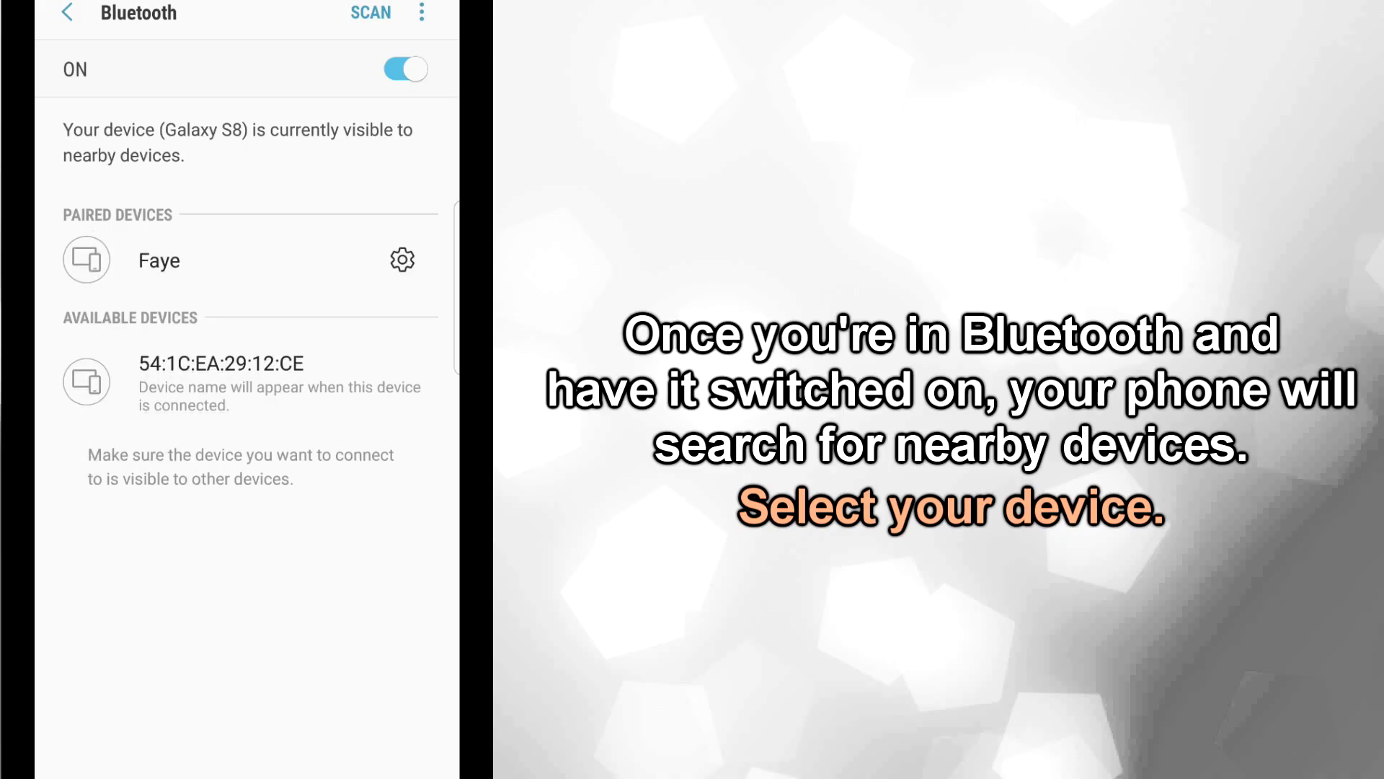